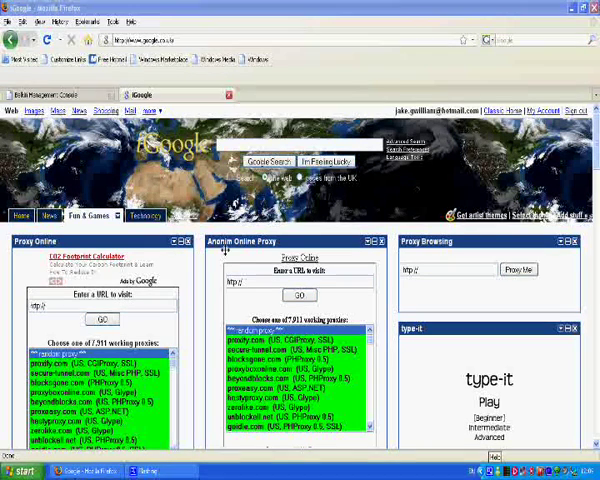
{"action": "mouse_move", "coordinate": [210, 268]}
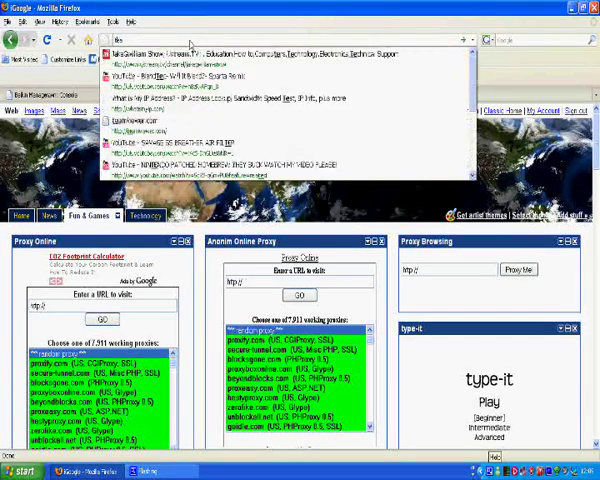
Enter teamviewer.com in Firefox's address bar to reach the TeamViewer site.
{"action": "type", "text": "teamviewer.com/index.aspx"}
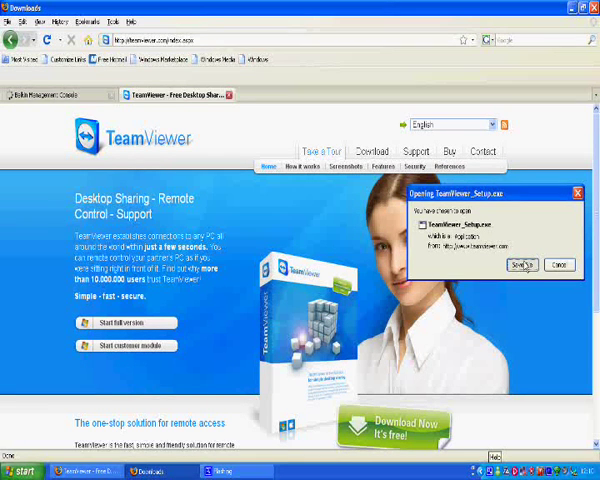
Save TeamViewer_Setup.exe, then run TeamViewer_Setup(2).exe from the Downloads window.
{"action": "left_click", "coordinate": [525, 265]}
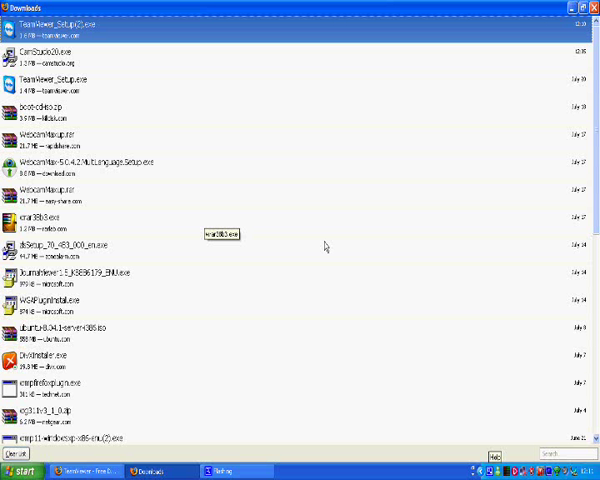
{"action": "mouse_move", "coordinate": [325, 243]}
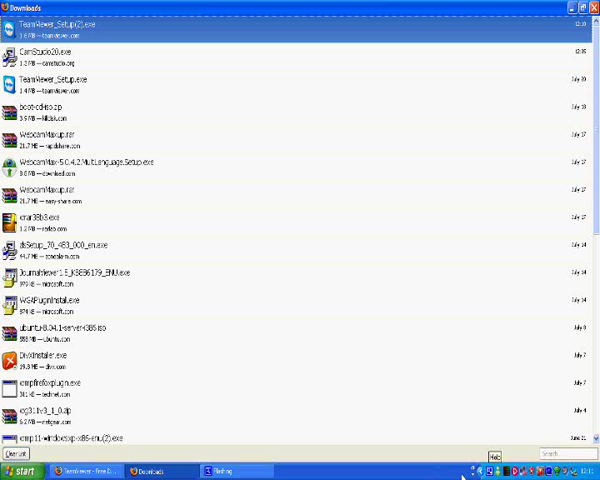
{"action": "double_click", "coordinate": [55, 25]}
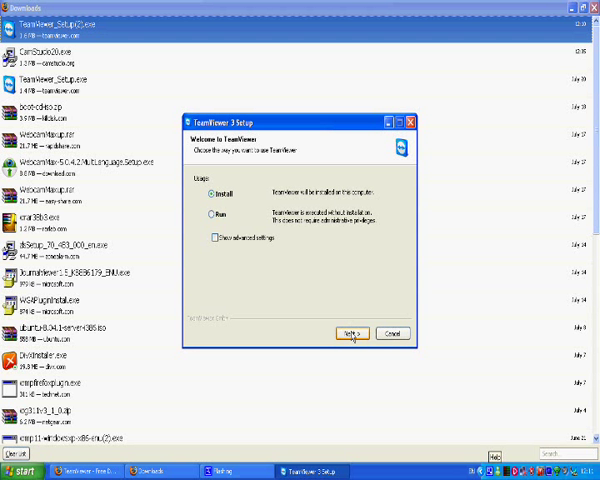
Install TeamViewer 3 for personal, non-commercial use, accepting the license, with a normal installation.
{"action": "left_click", "coordinate": [348, 333]}
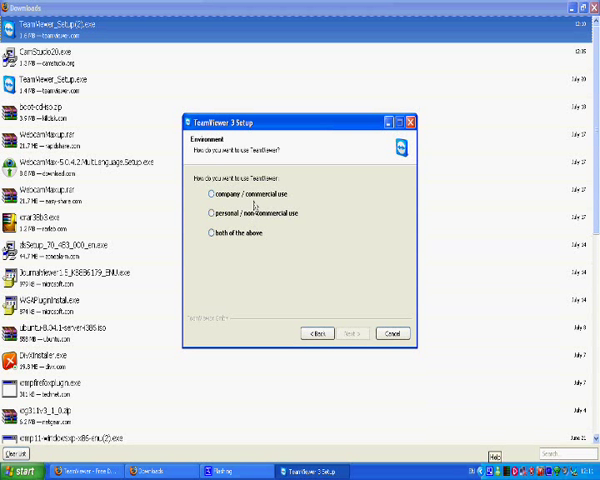
{"action": "left_click", "coordinate": [200, 212]}
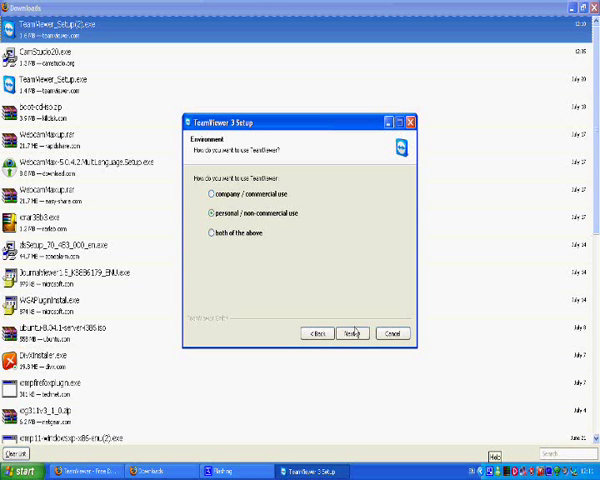
{"action": "left_click", "coordinate": [352, 333]}
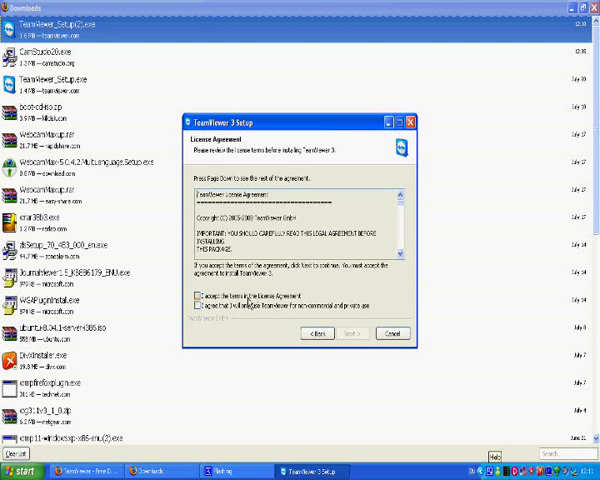
{"action": "left_click", "coordinate": [198, 300]}
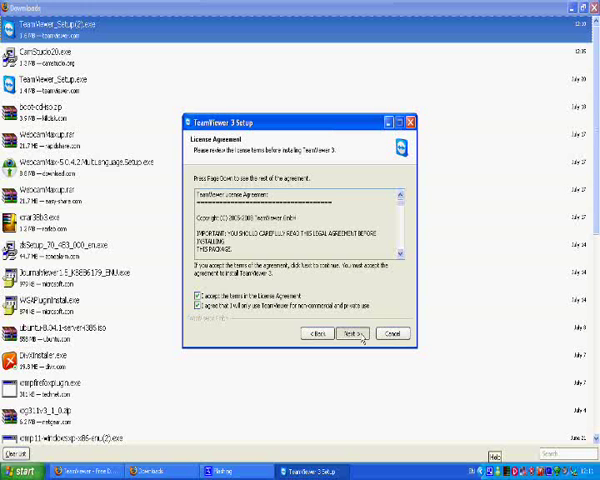
{"action": "left_click", "coordinate": [352, 333]}
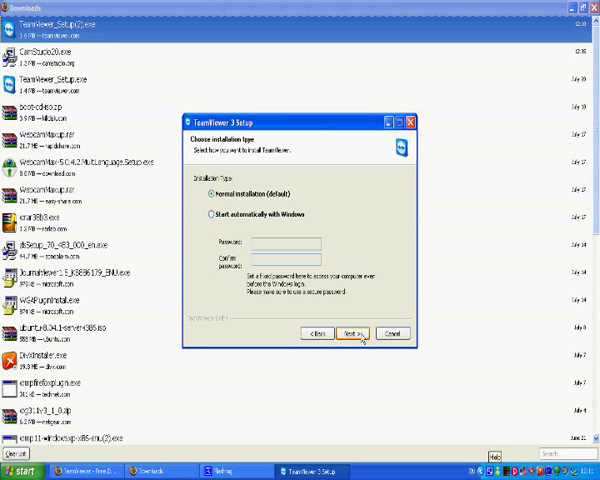
{"action": "left_click", "coordinate": [357, 333]}
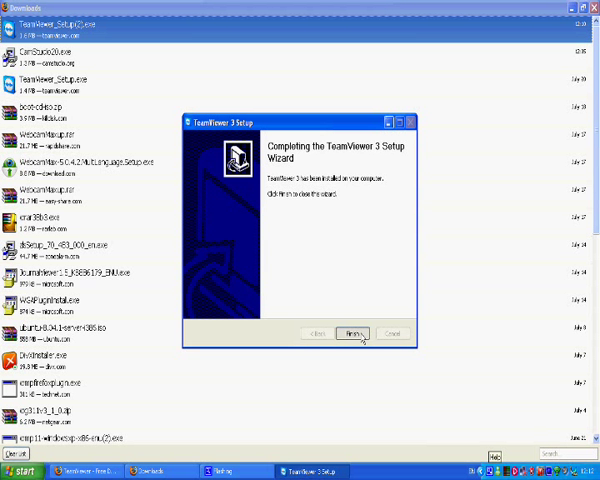
{"action": "left_click", "coordinate": [351, 333]}
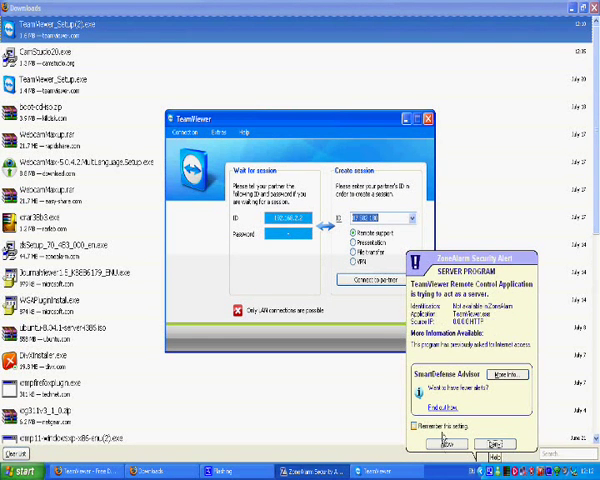
Allow TeamViewer as a server in the ZoneAlarm alert and open Extras > Options.
{"action": "left_click", "coordinate": [457, 441]}
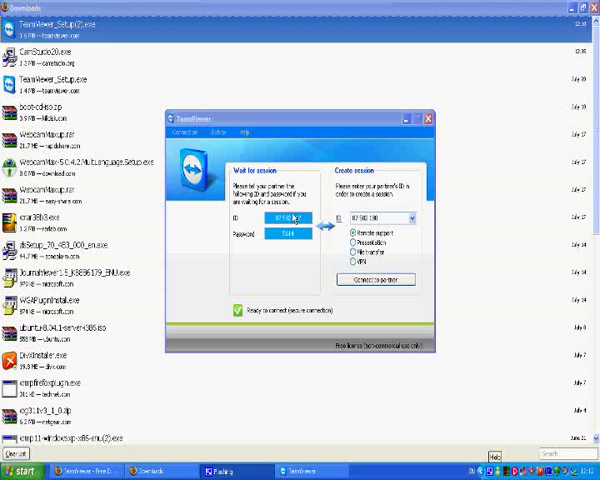
{"action": "mouse_move", "coordinate": [272, 231]}
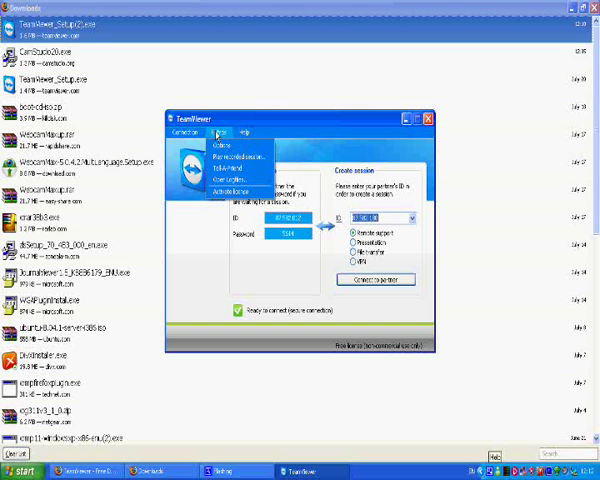
{"action": "left_click", "coordinate": [225, 147]}
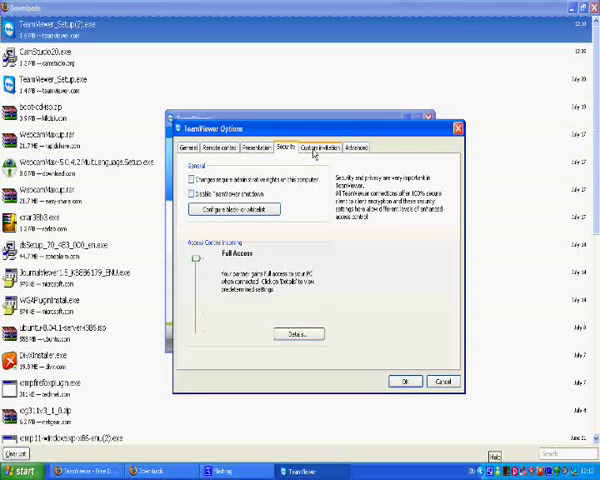
Close TeamViewer's Options window, leaving the ID and password showing.
{"action": "left_click", "coordinate": [185, 148]}
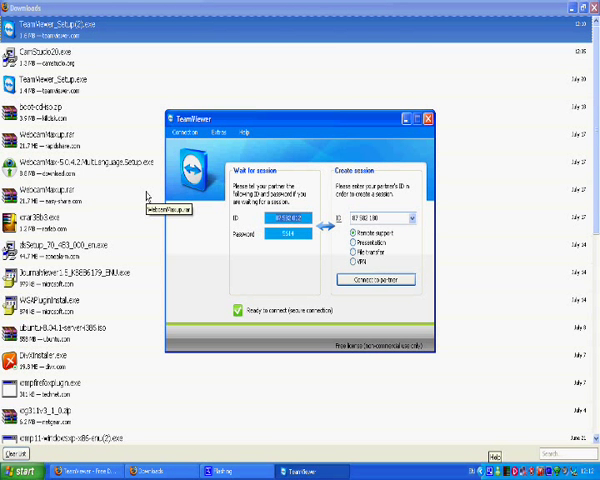
{"action": "mouse_move", "coordinate": [146, 197]}
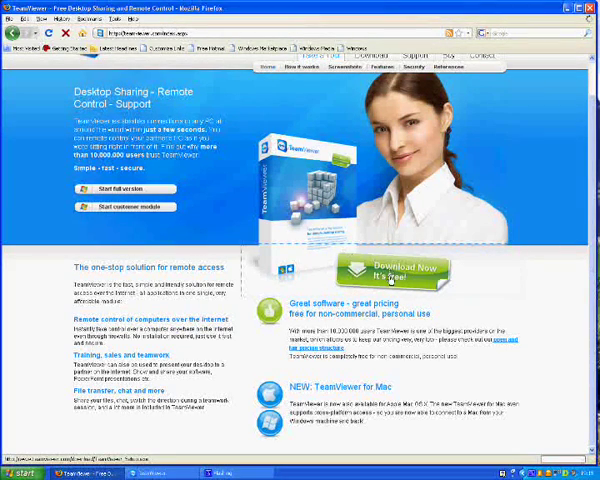
Download the TeamViewer installer again with Download Now on the TeamViewer site.
{"action": "left_click", "coordinate": [405, 275]}
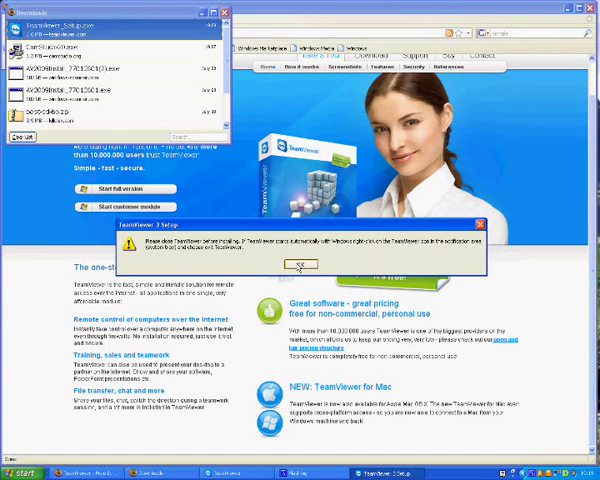
Dismiss the close-TeamViewer warning, connect to the partner, and open the session display options.
{"action": "left_click", "coordinate": [299, 264]}
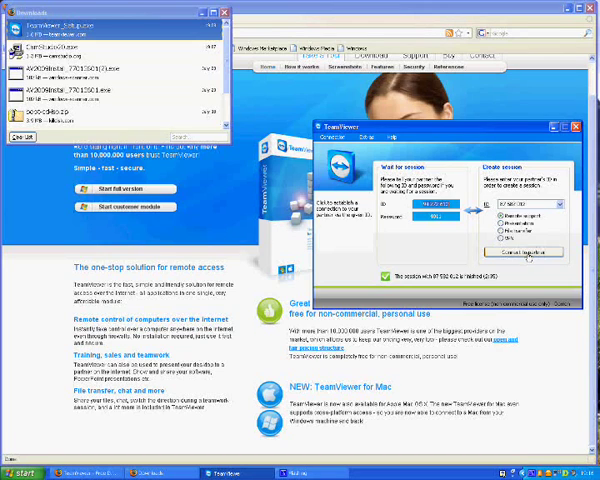
{"action": "left_click", "coordinate": [542, 252]}
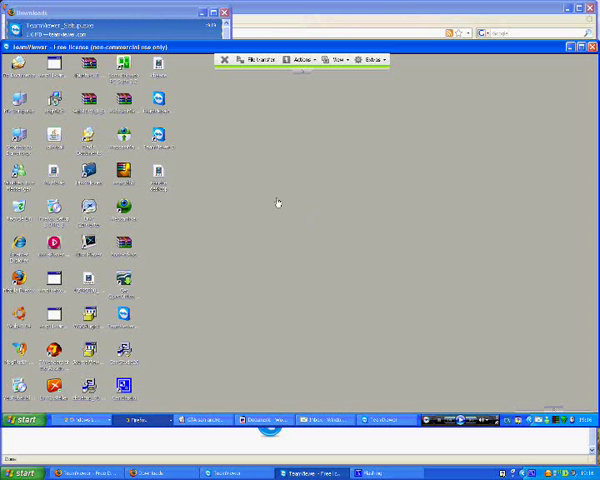
{"action": "mouse_move", "coordinate": [288, 253]}
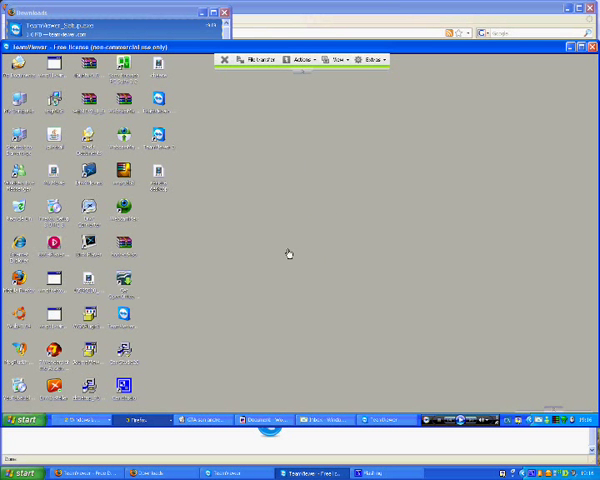
{"action": "mouse_move", "coordinate": [339, 147]}
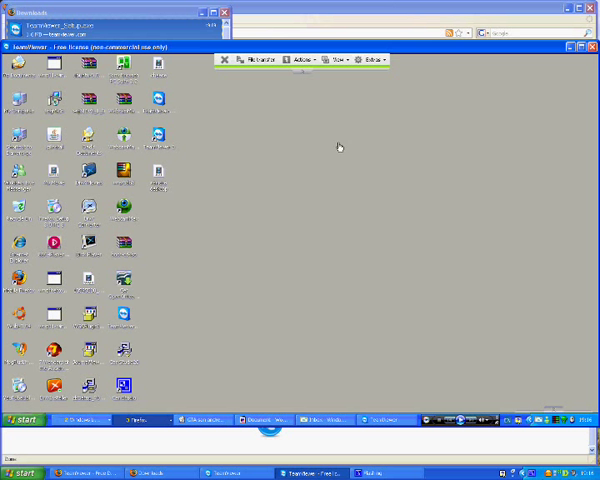
{"action": "left_click", "coordinate": [332, 60]}
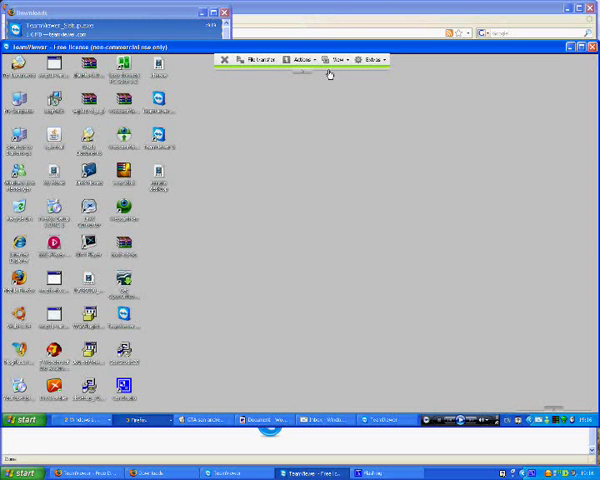
{"action": "left_click", "coordinate": [308, 60]}
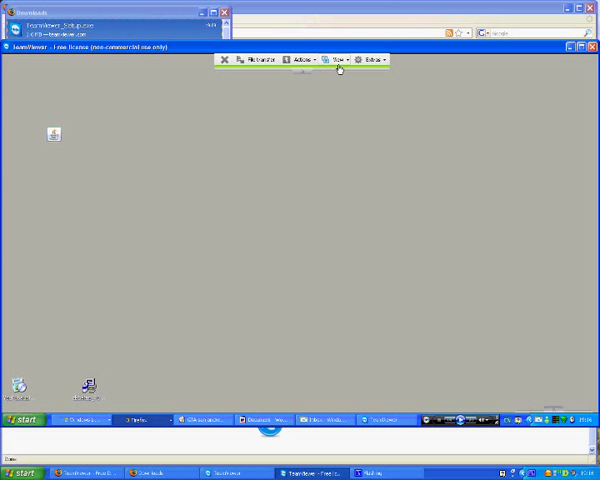
{"action": "left_click", "coordinate": [335, 59]}
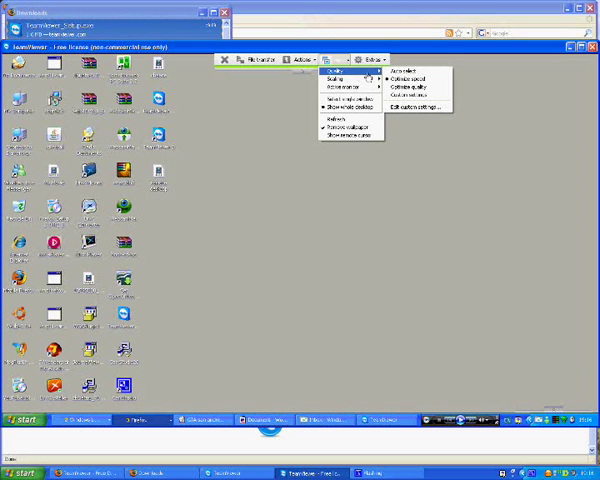
{"action": "left_click", "coordinate": [414, 105]}
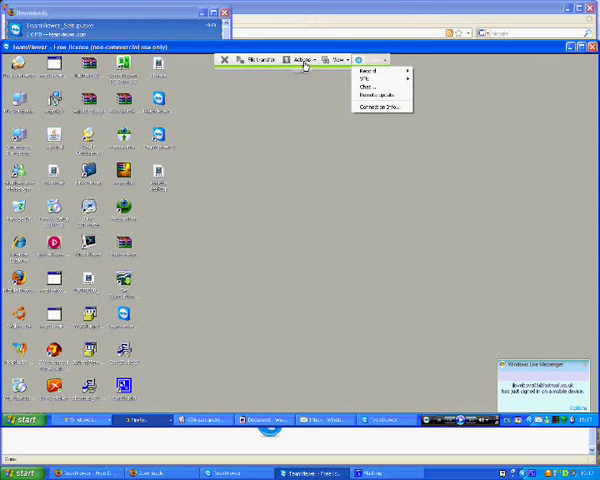
{"action": "left_click", "coordinate": [291, 59]}
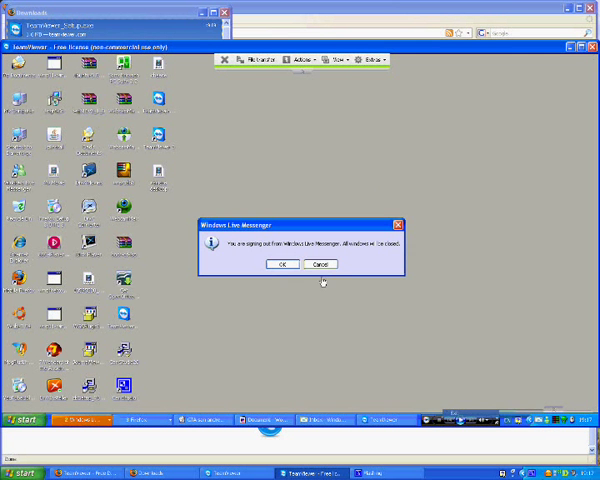
{"action": "left_click", "coordinate": [282, 264]}
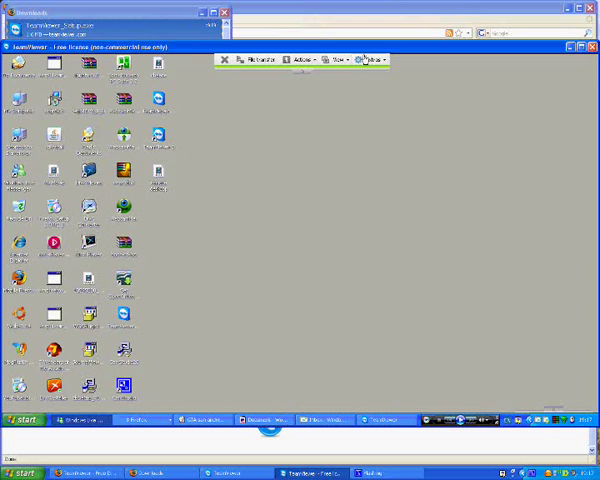
Start a chat from Extras > Chat, greet the partner, then close the chat window.
{"action": "left_click", "coordinate": [377, 62]}
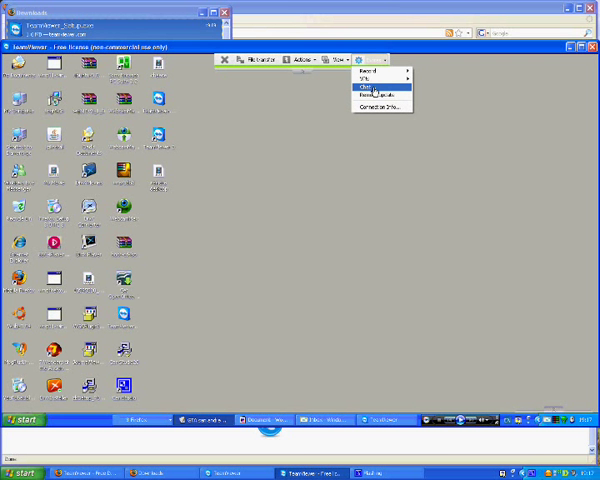
{"action": "left_click", "coordinate": [364, 86]}
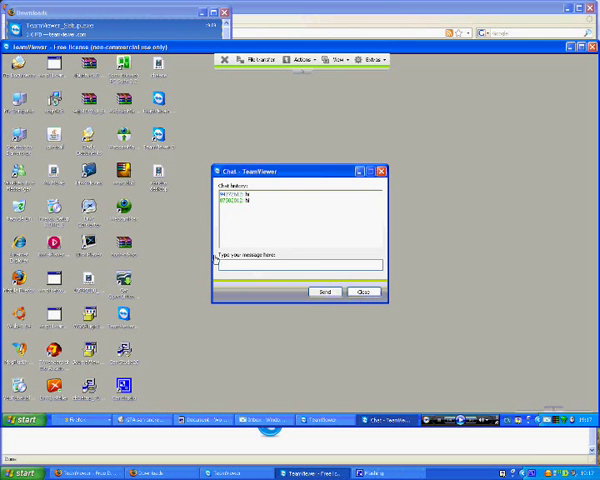
{"action": "left_click", "coordinate": [379, 171]}
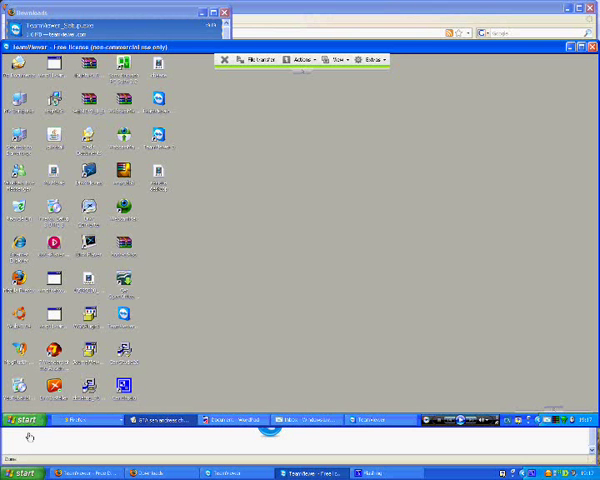
{"action": "left_click", "coordinate": [20, 420]}
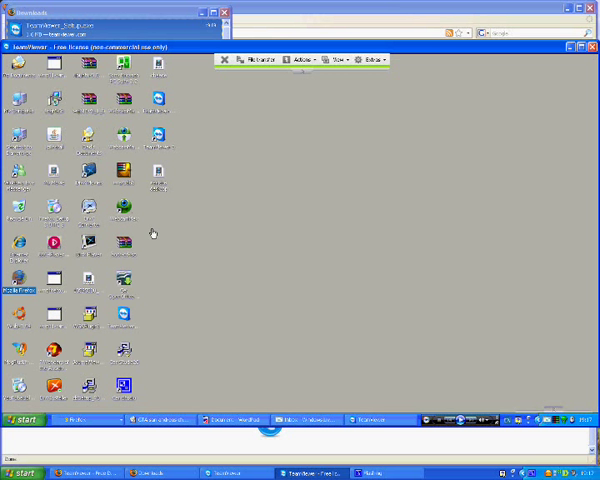
{"action": "mouse_move", "coordinate": [143, 214]}
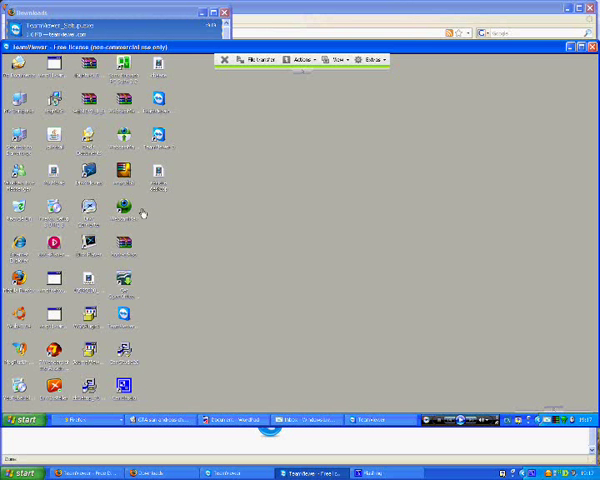
{"action": "mouse_move", "coordinate": [118, 210]}
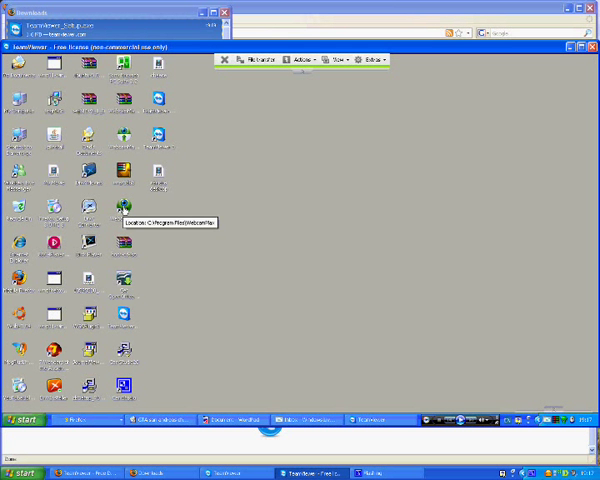
{"action": "mouse_move", "coordinate": [175, 222]}
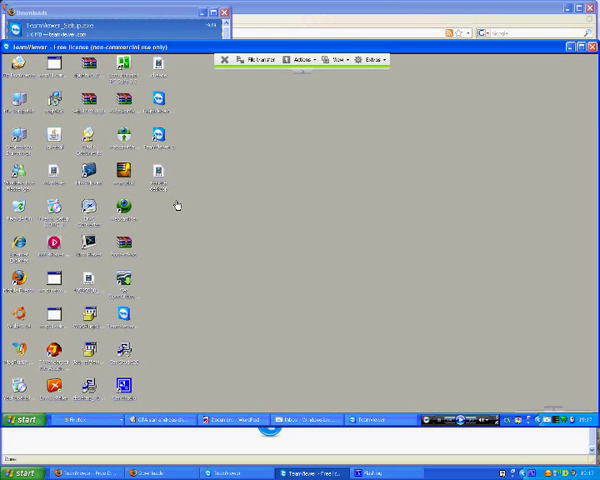
{"action": "mouse_move", "coordinate": [225, 202]}
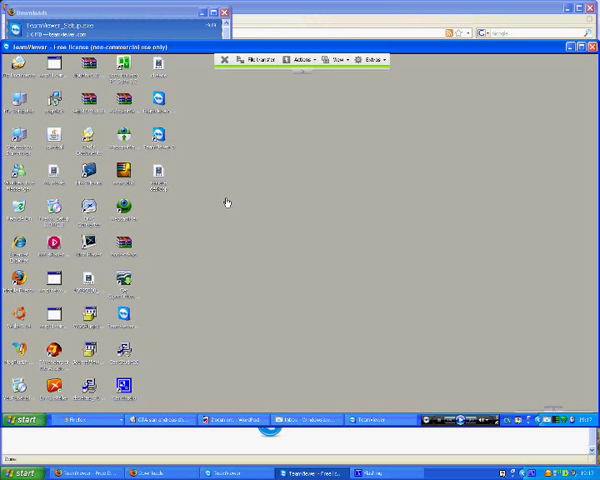
{"action": "mouse_move", "coordinate": [303, 291]}
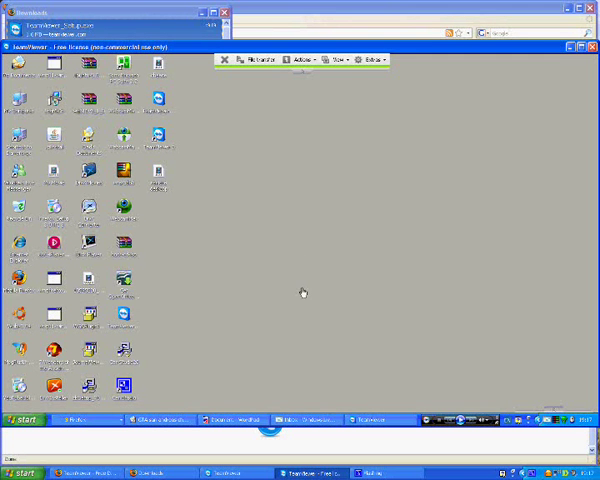
{"action": "mouse_move", "coordinate": [340, 297]}
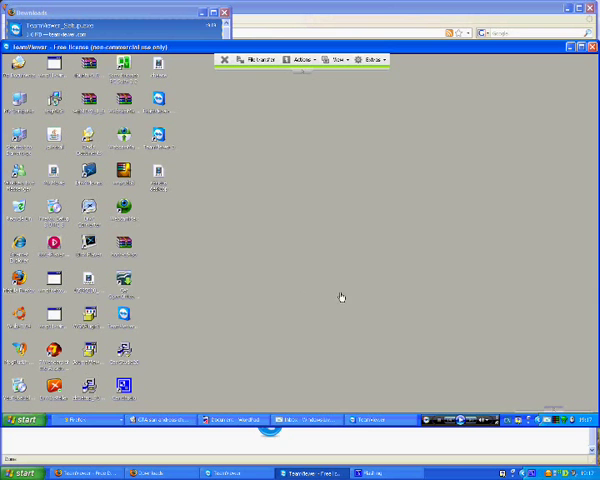